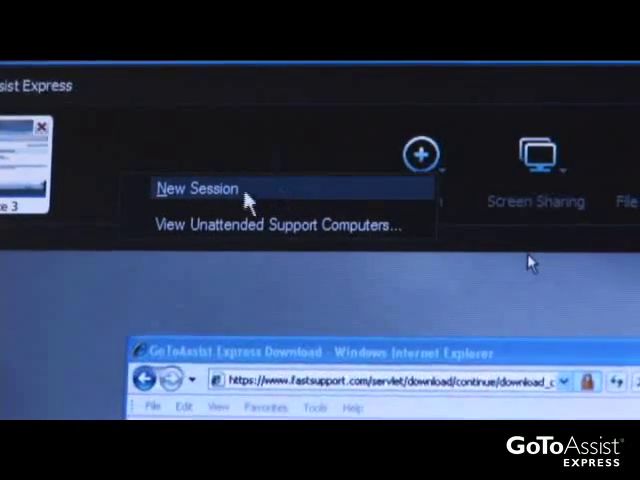
- Choose New Session from the + Session dropdown to open a Customer 11 support session
left_click(196, 188)
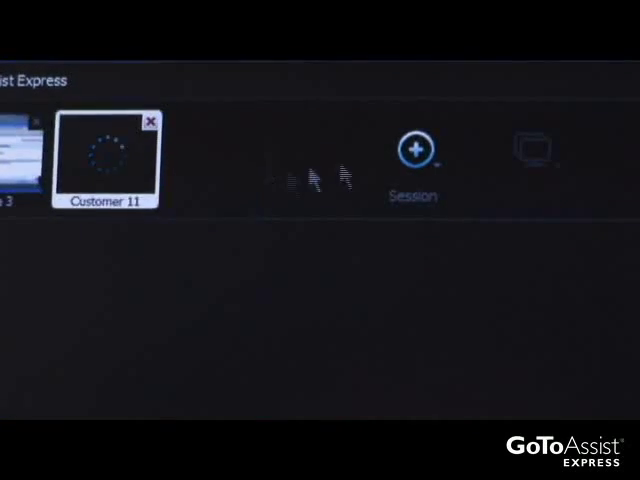